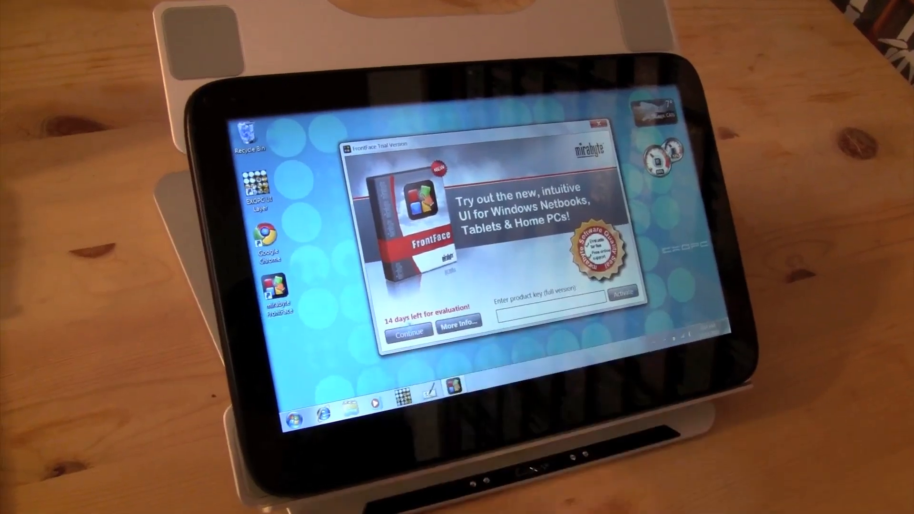
Continue past the FrontFace Trial Version notice so the touch launcher begins loading
{"action": "left_click", "coordinate": [409, 334]}
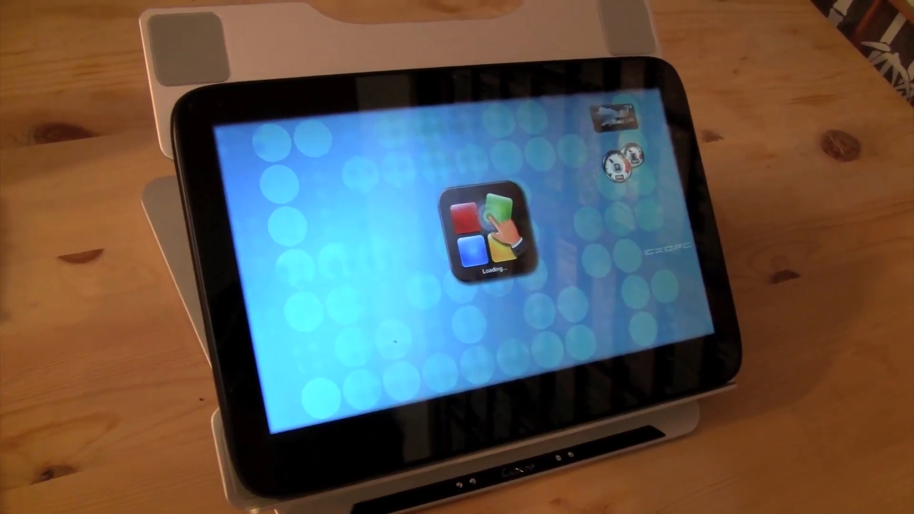